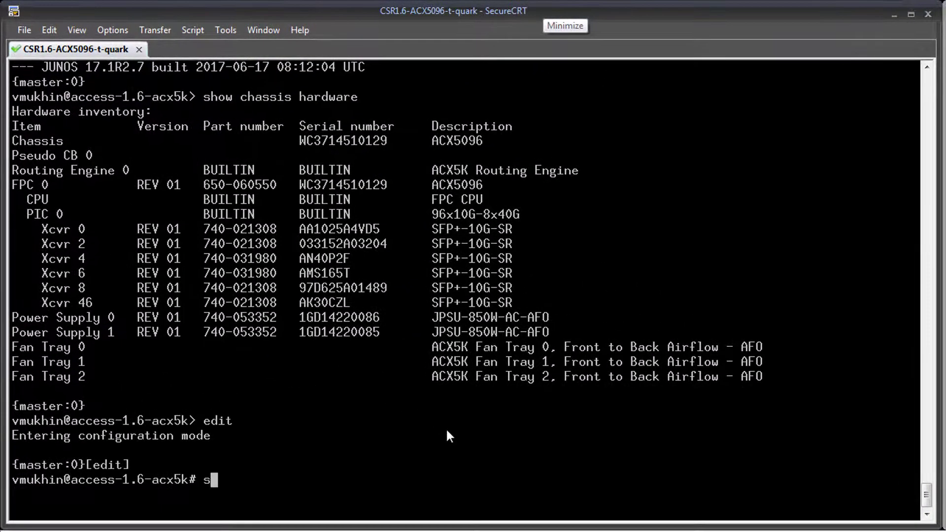
Step: Display the IS-IS and MPLS protocol configuration, including the csr16-to-ag11 LSP
type("how")
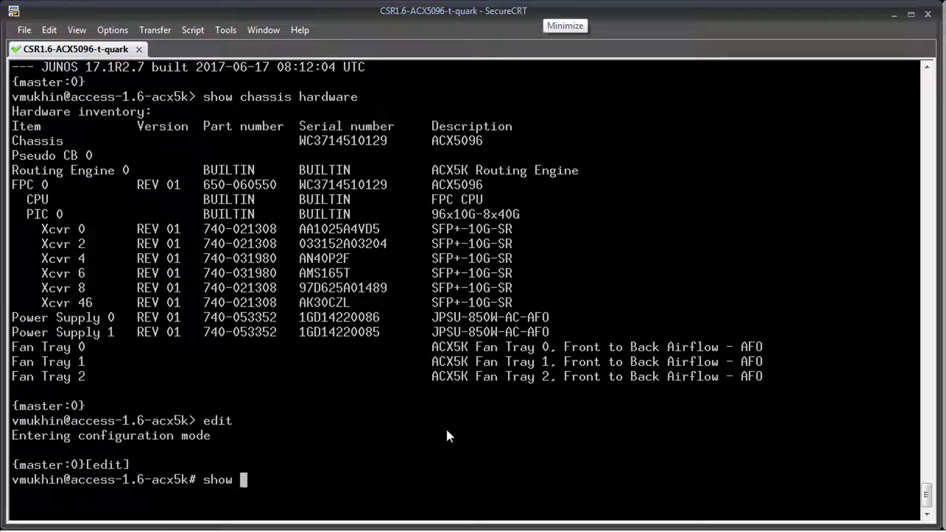
type("protocols isi")
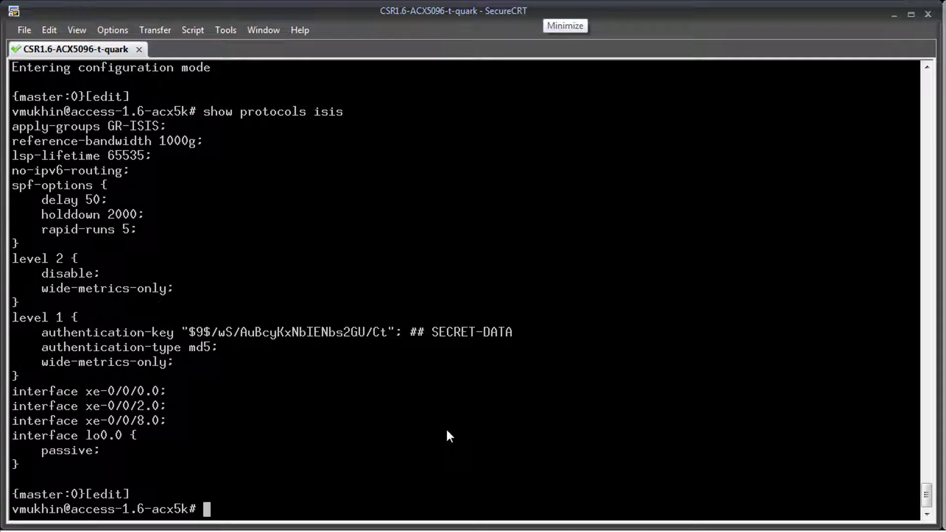
type("show")
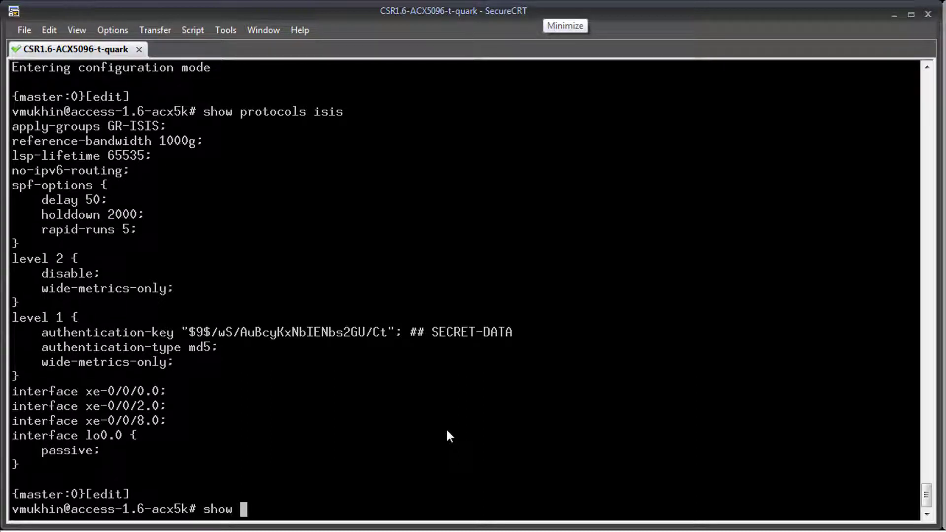
type("protocols mpls")
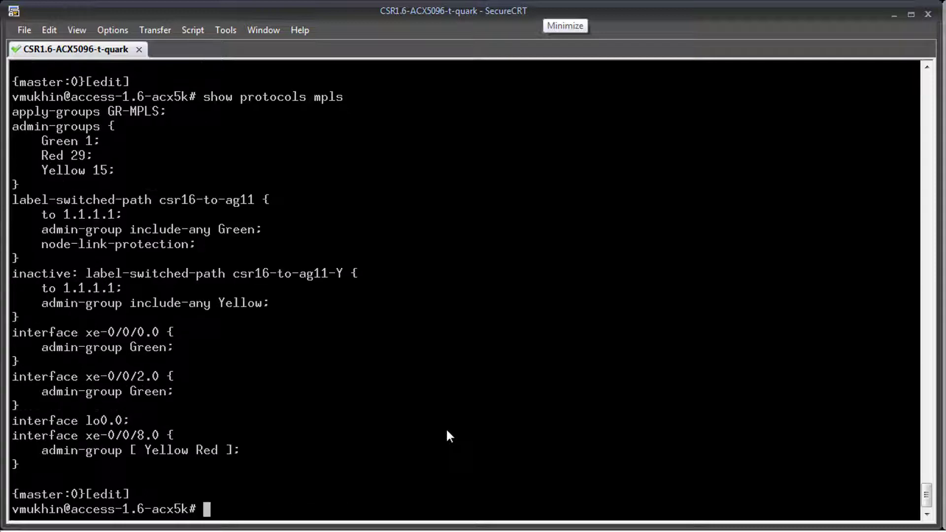
mouse_move(21, 338)
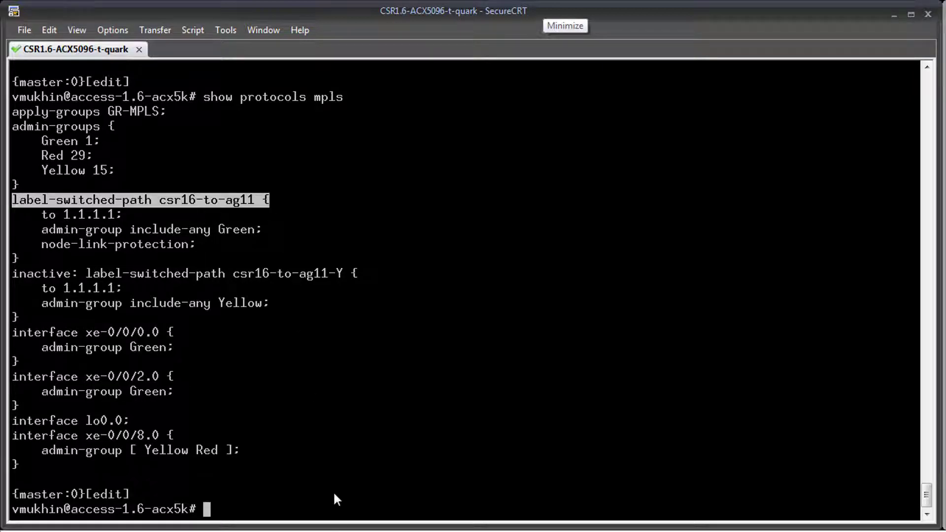
Step: Show class-of-service and page through it, highlighting the exp-cos-label classifier
type("s")
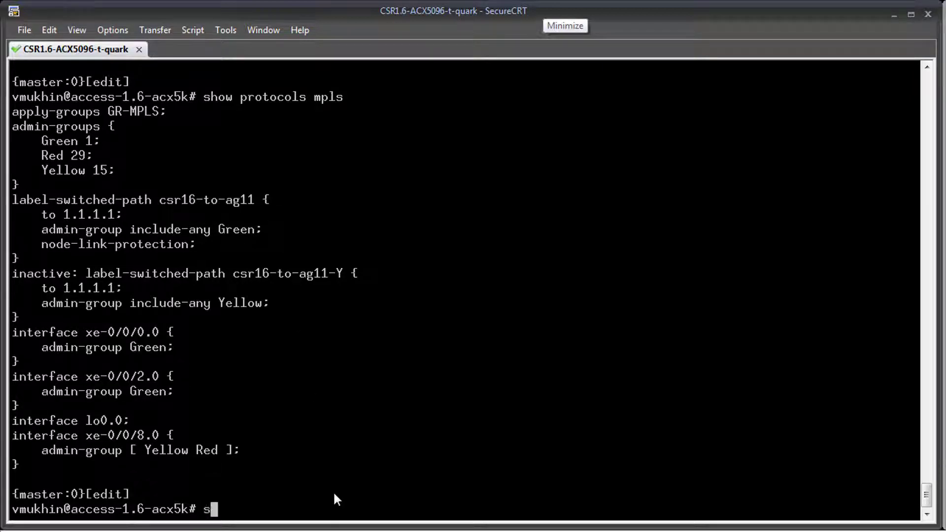
type("how class-of-service")
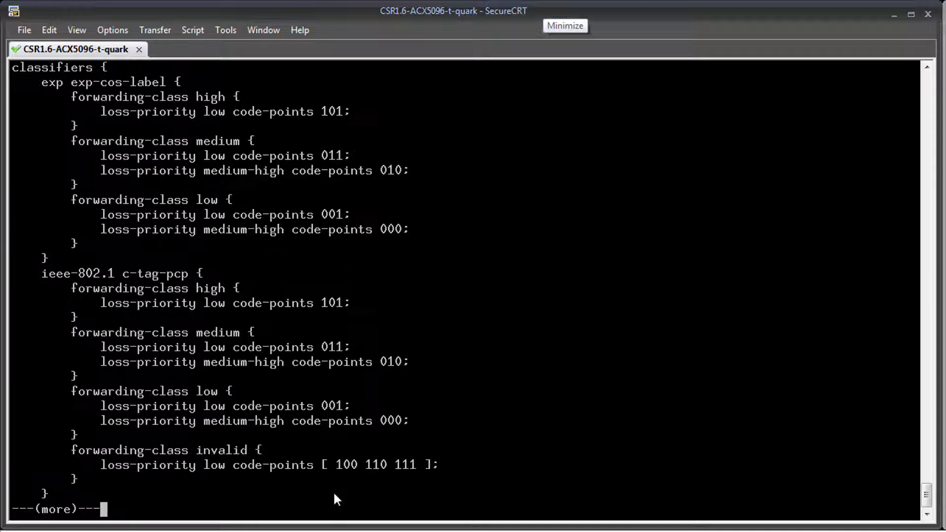
double_click(99, 82)
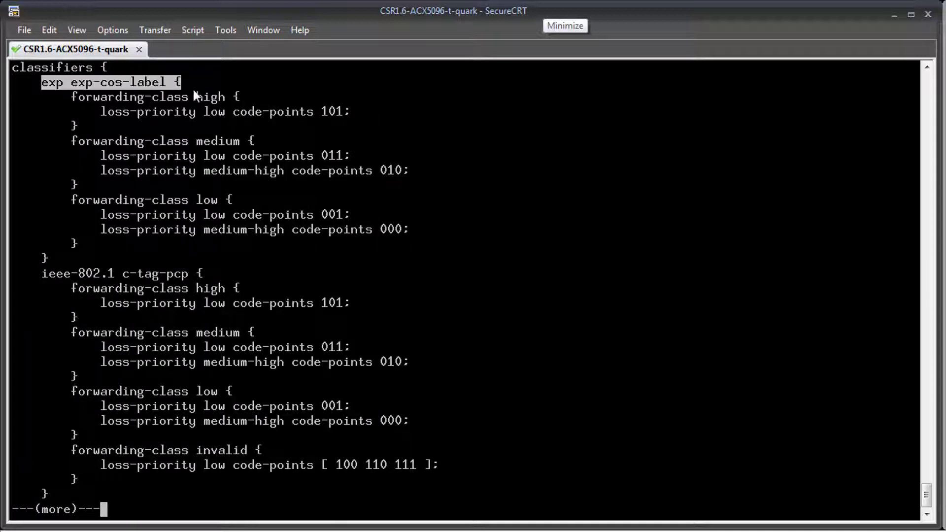
key("Space")
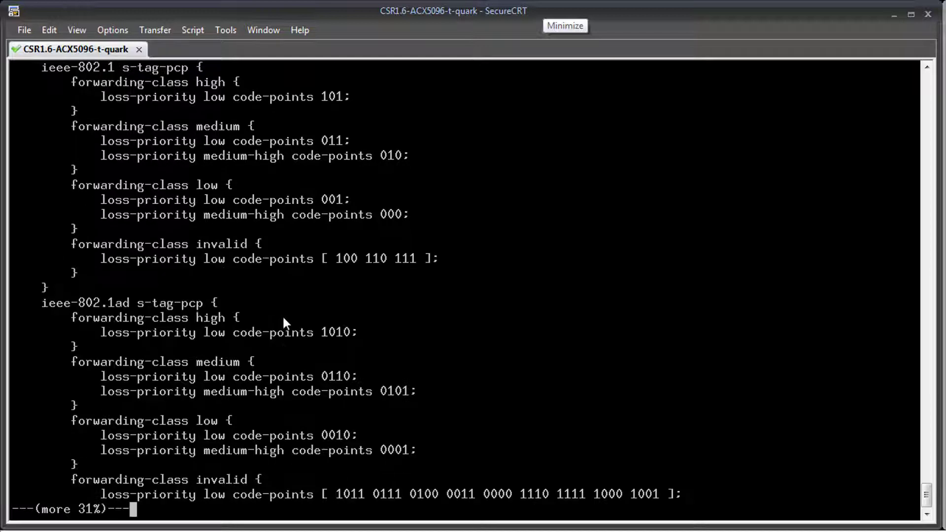
key("Space")
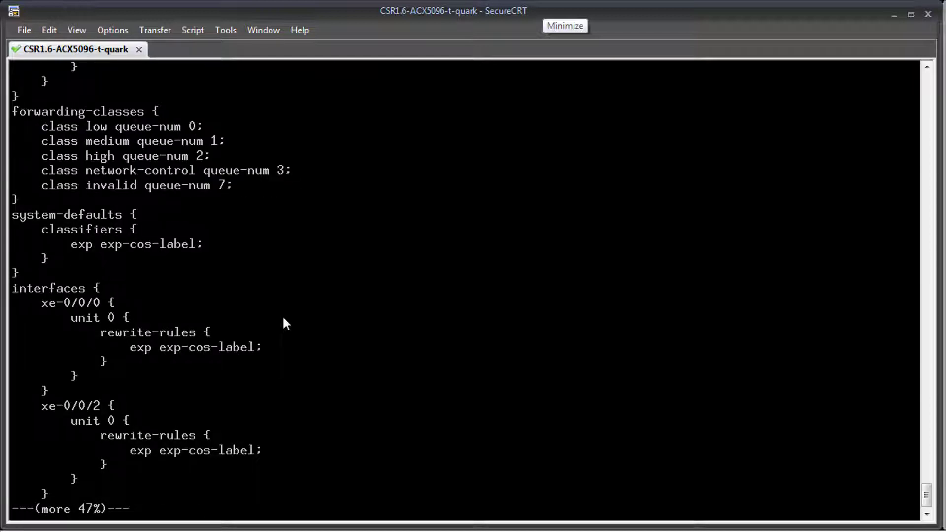
scroll("down", 3)
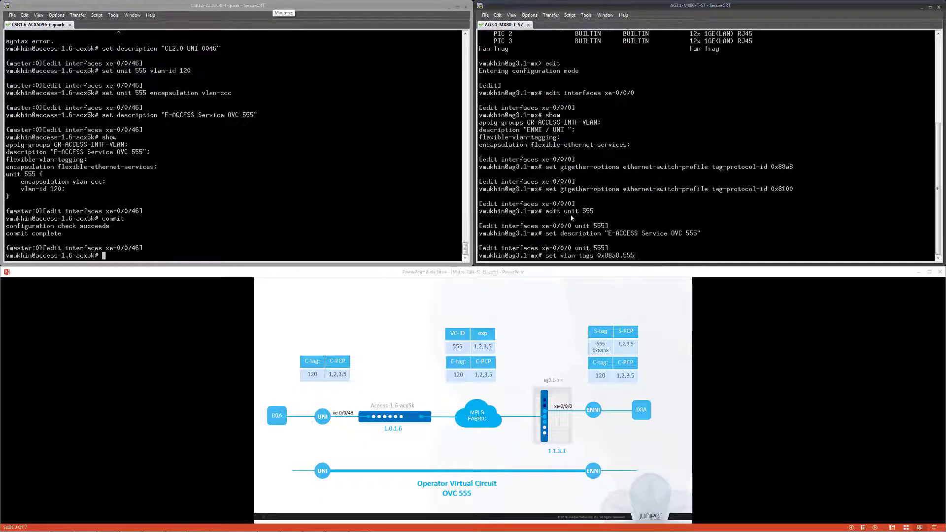
Step: Set interface options and highlight the unit 555 block on the access router
type("set in?")
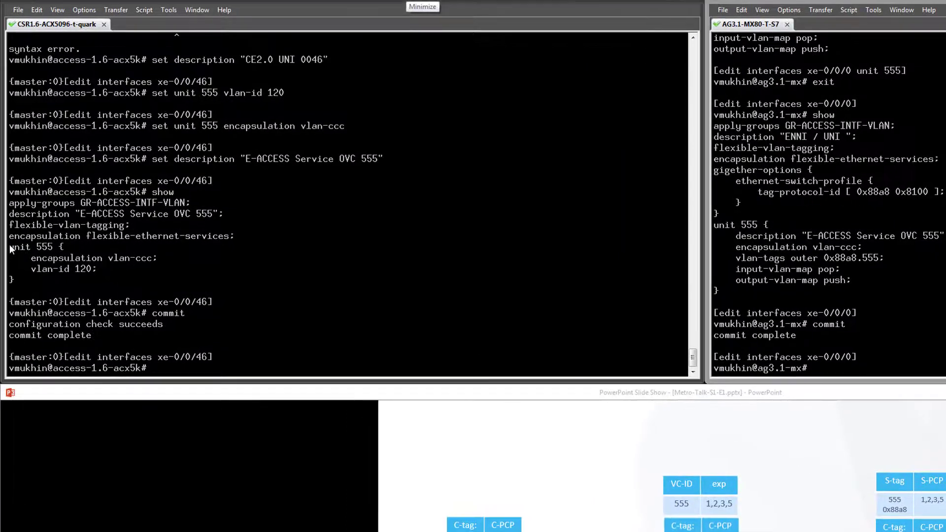
double_click(22, 247)
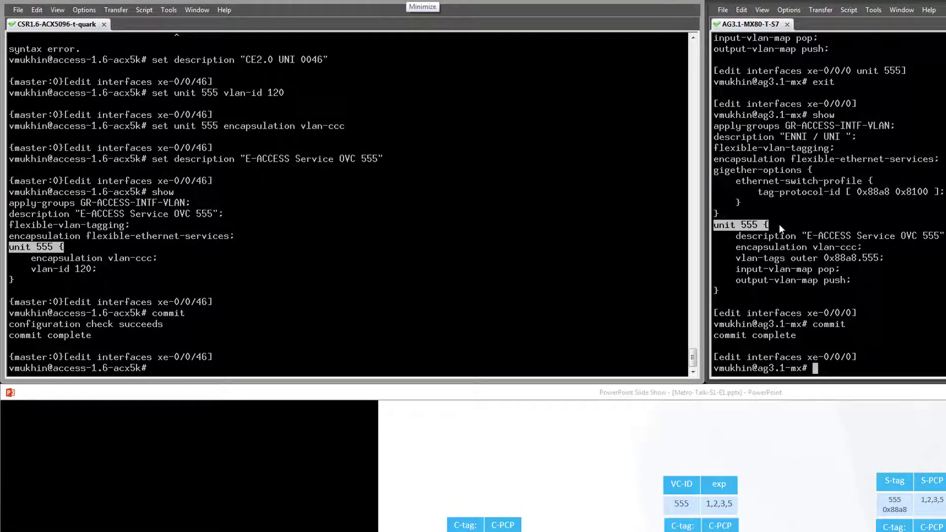
mouse_move(710, 266)
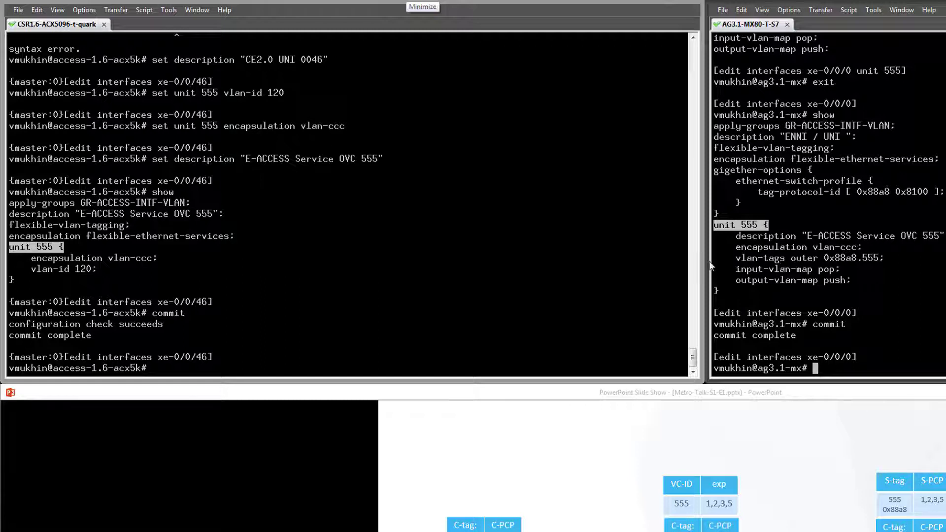
mouse_move(513, 280)
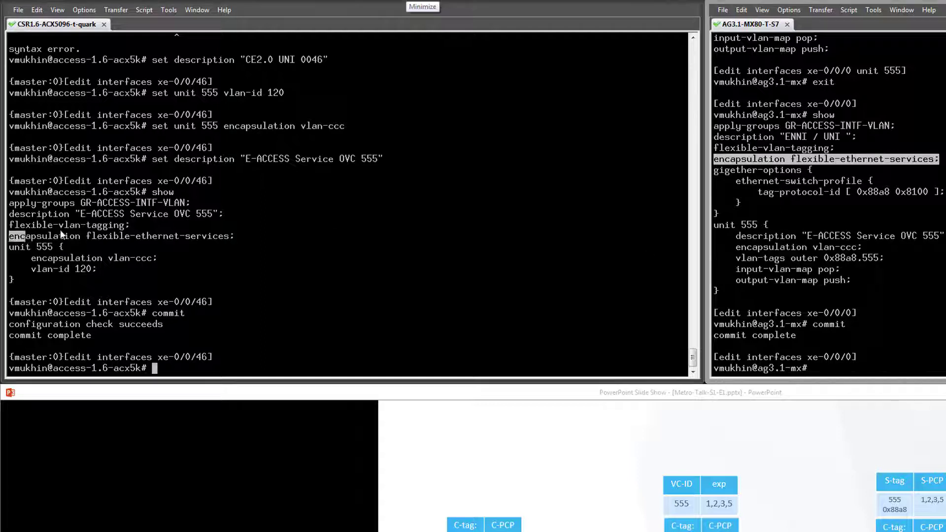
left_click_drag(9, 236, 235, 236)
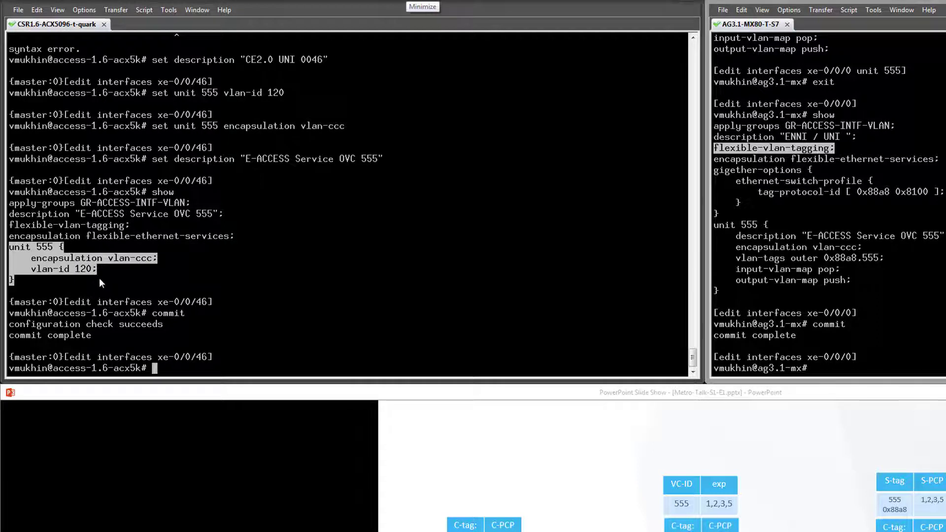
mouse_move(784, 298)
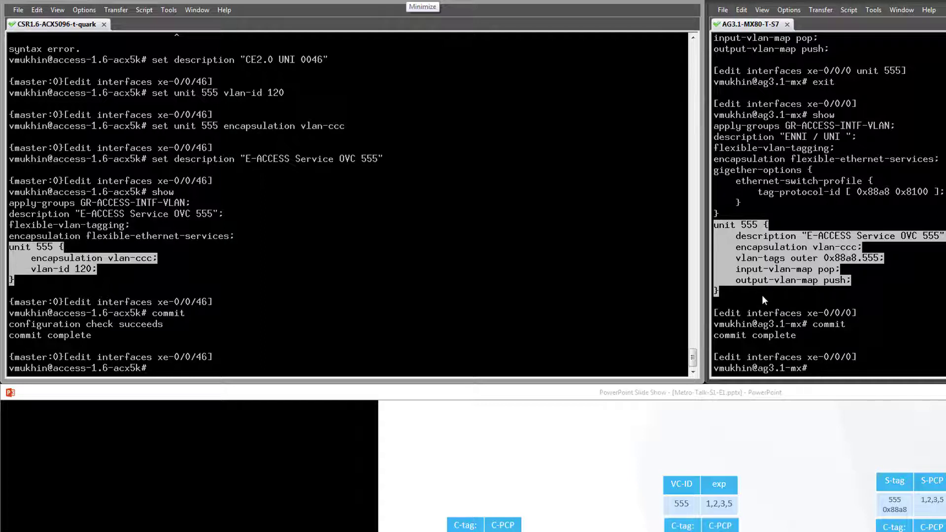
mouse_move(759, 200)
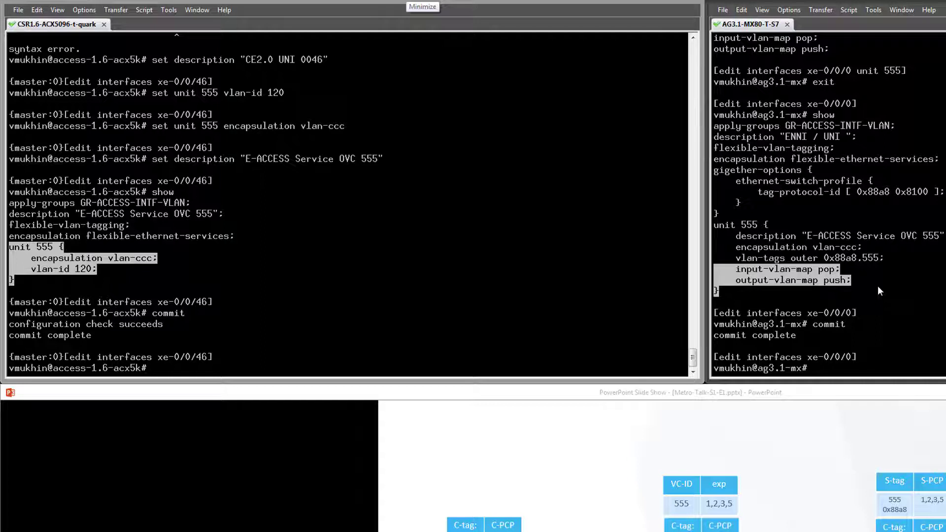
mouse_move(776, 308)
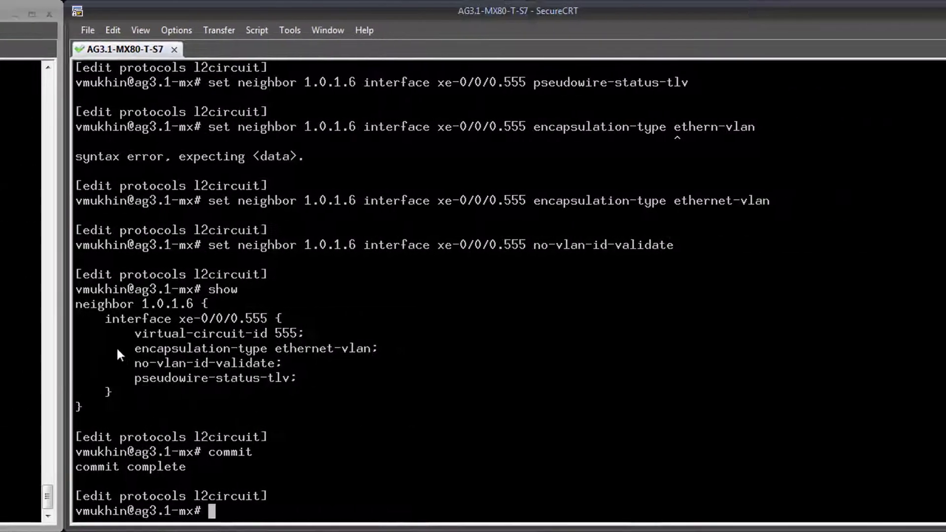
Step: Highlight the encapsulation-type and no-vlan-id-validate lines, then run show l2circuit connections
double_click(519, 11)
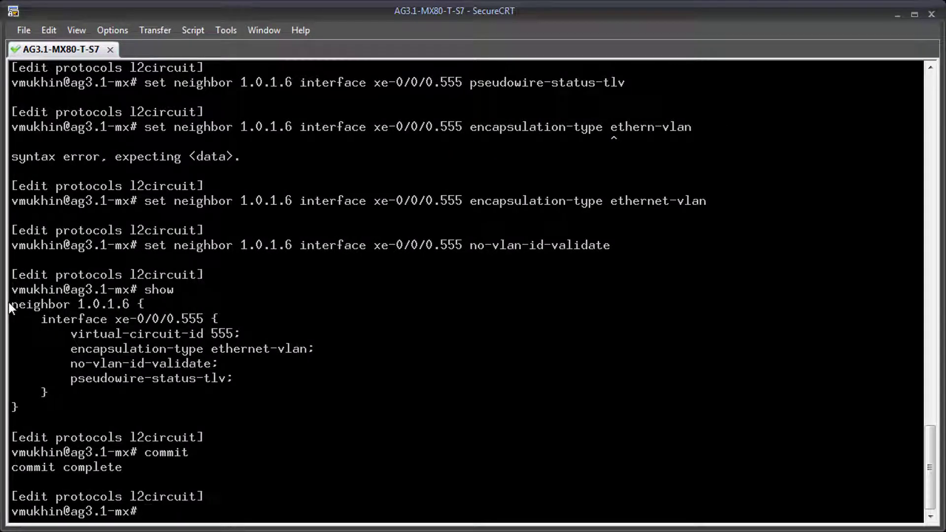
left_click_drag(11, 304, 139, 318)
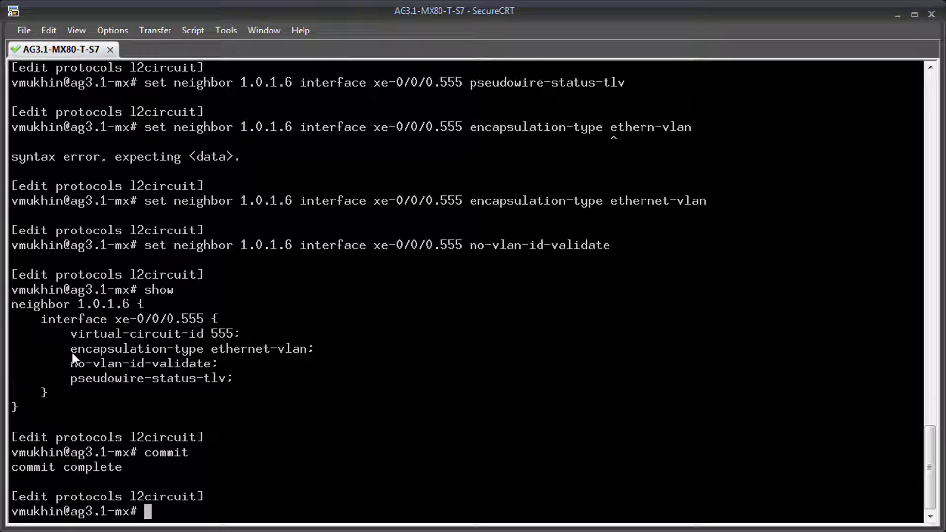
left_click_drag(70, 348, 217, 364)
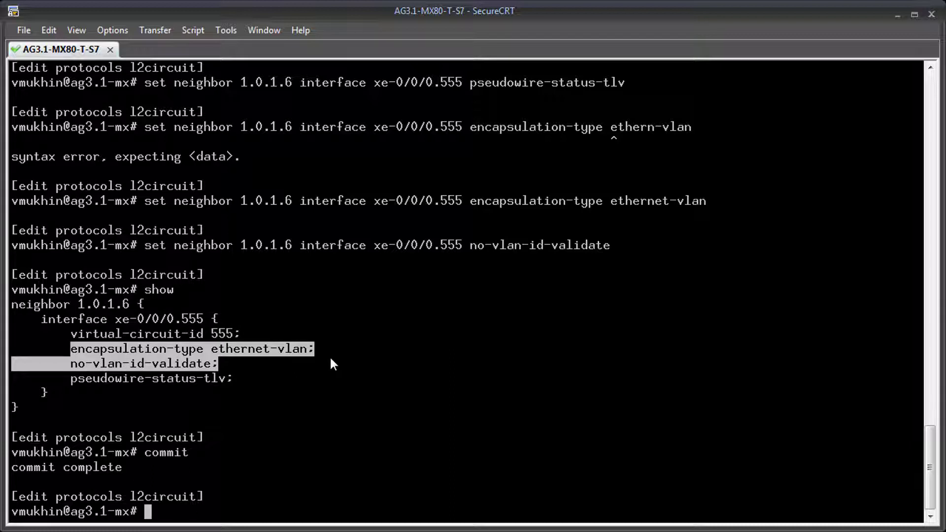
mouse_move(339, 445)
type("run sho")
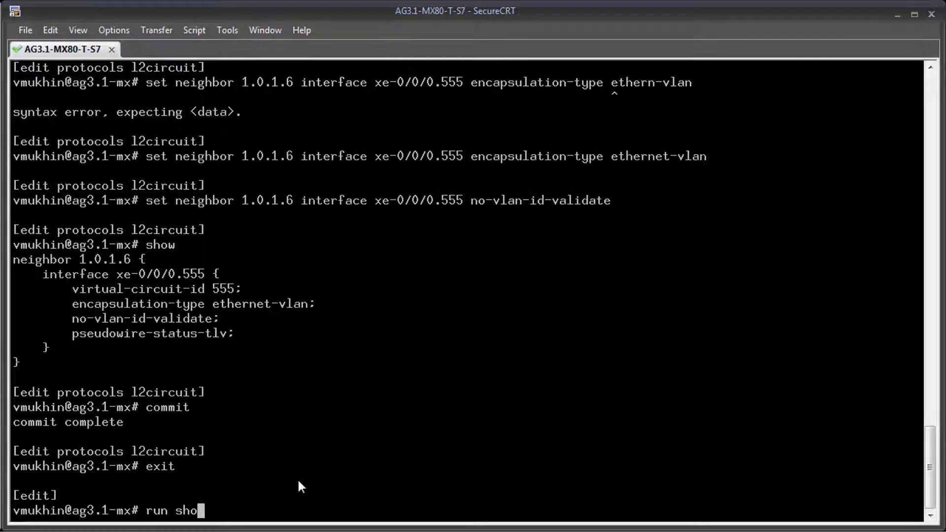
type("w l2circuit connections")
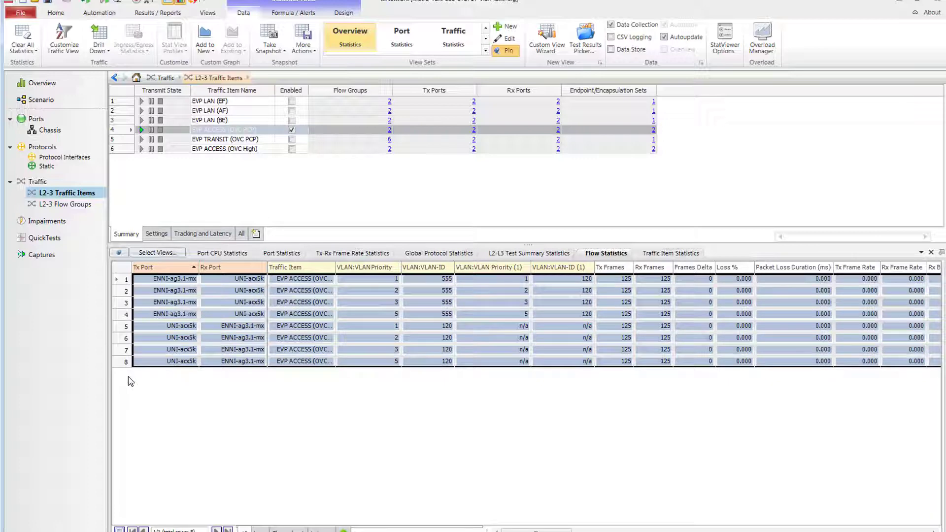
Step: Run the EVP ACCESS traffic item and capture on the UNI and ENNI ports
left_click(368, 361)
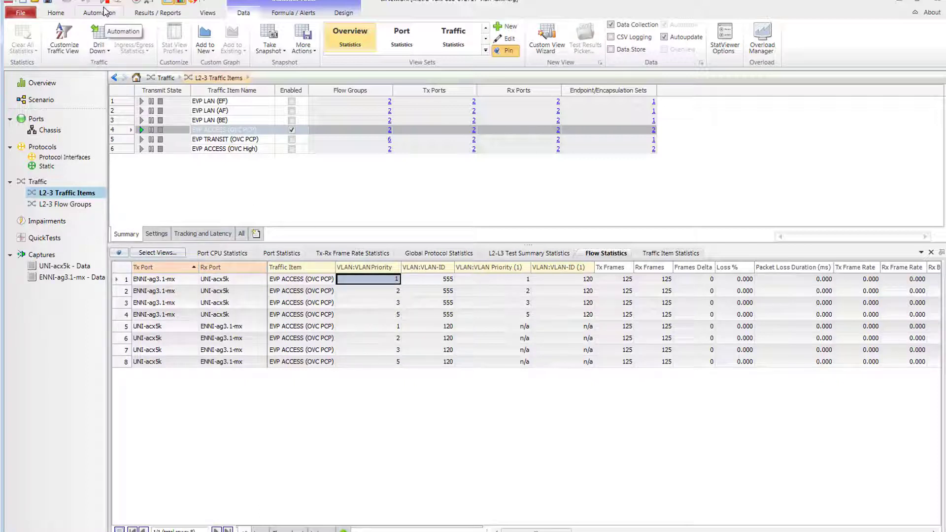
mouse_move(103, 9)
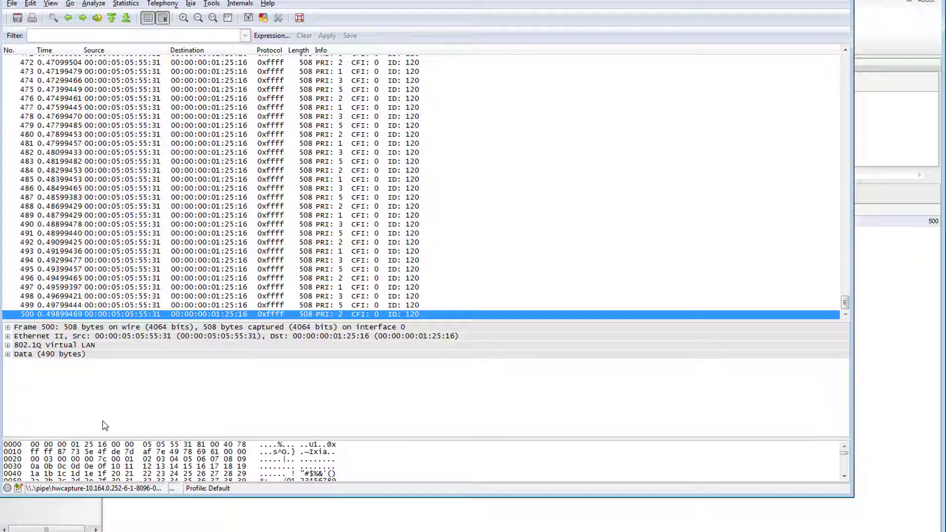
Step: Inspect frame 500's single 802.1Q VLAN 120 tag, then open the ENNI capture
left_click(6, 345)
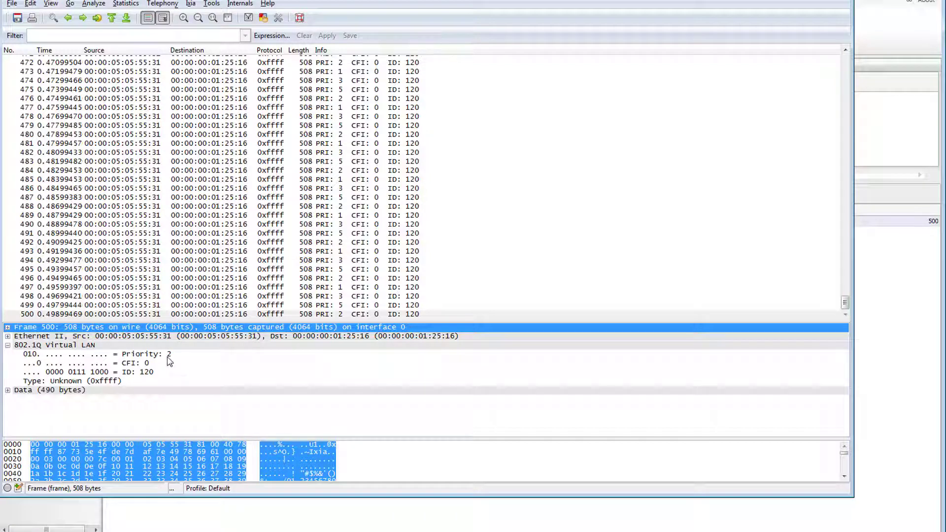
mouse_move(342, 324)
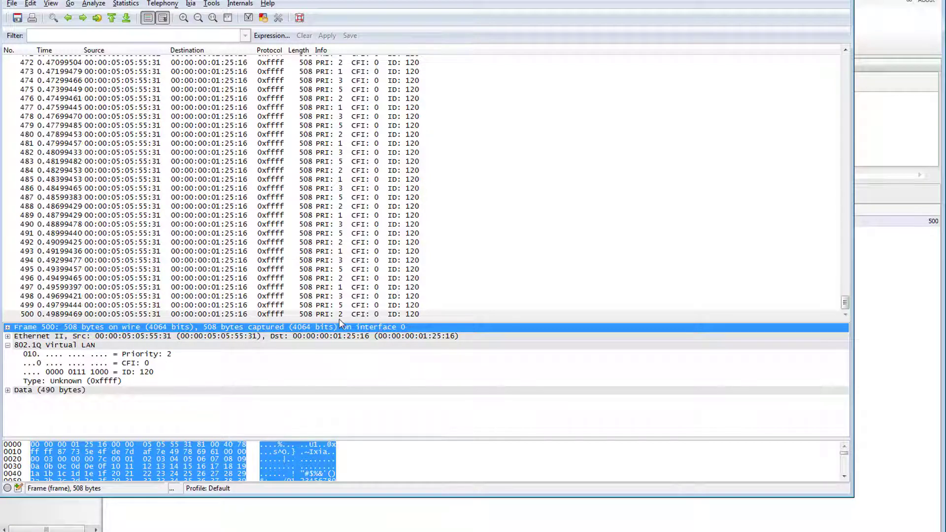
left_click(340, 296)
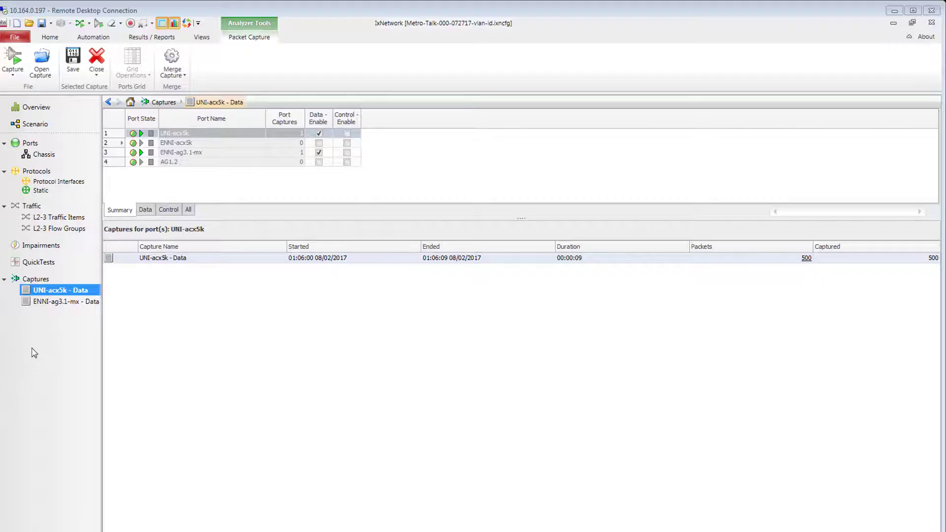
left_click(59, 302)
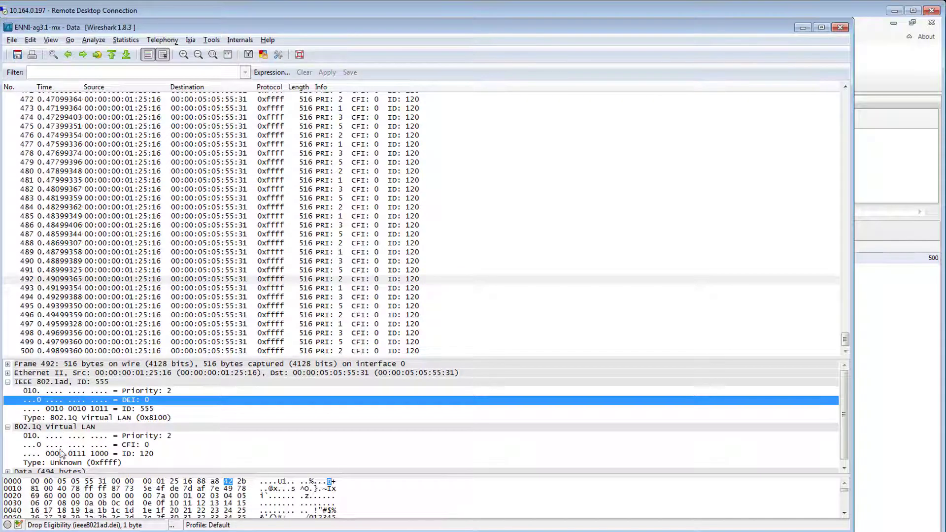
mouse_move(70, 352)
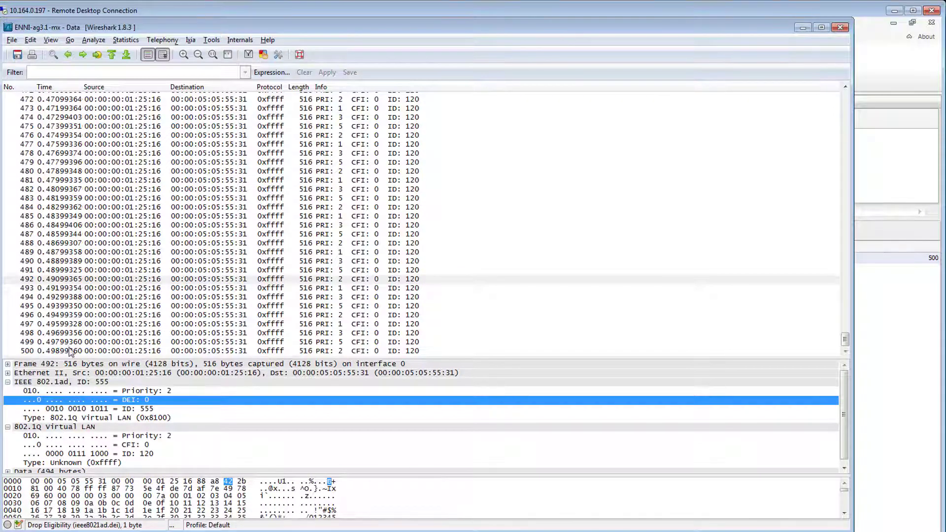
Step: Compare outer 802.1ad ID 555 and inner VLAN 120 priorities across frames 500 and 497
left_click(49, 382)
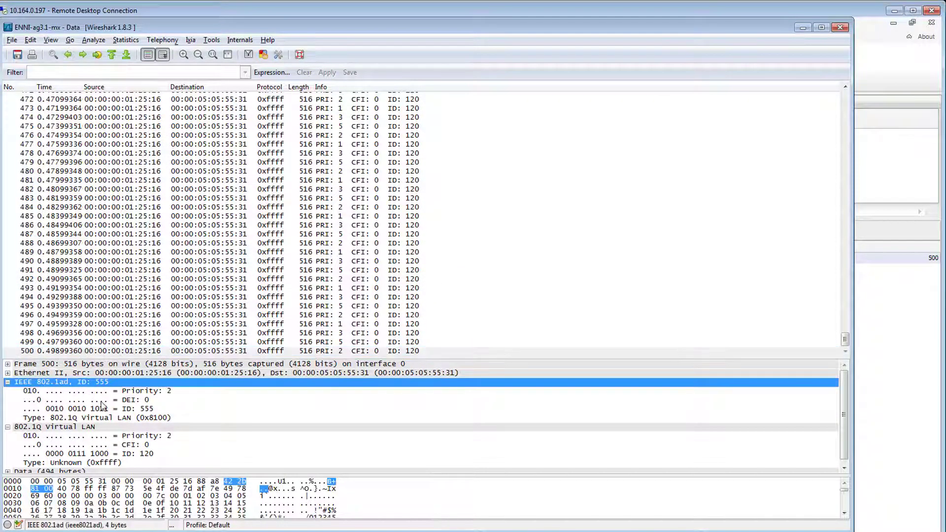
left_click(74, 453)
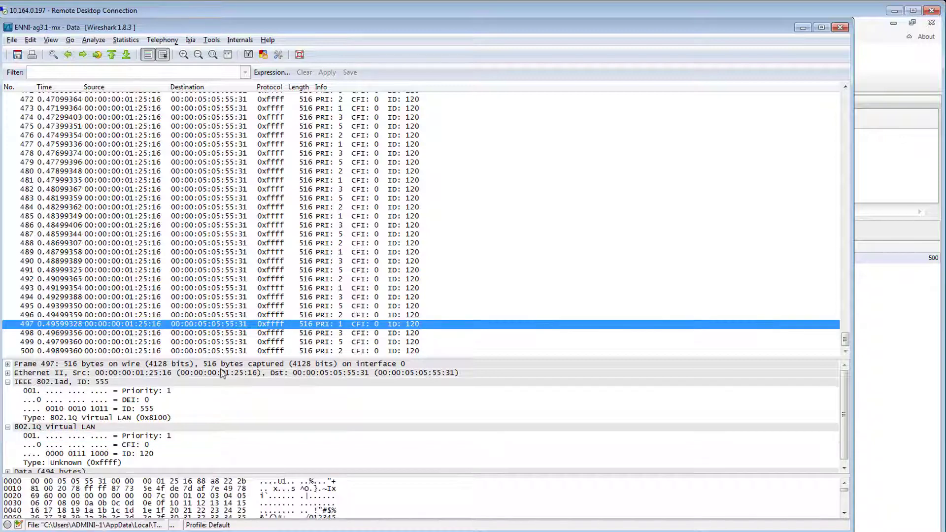
left_click(89, 436)
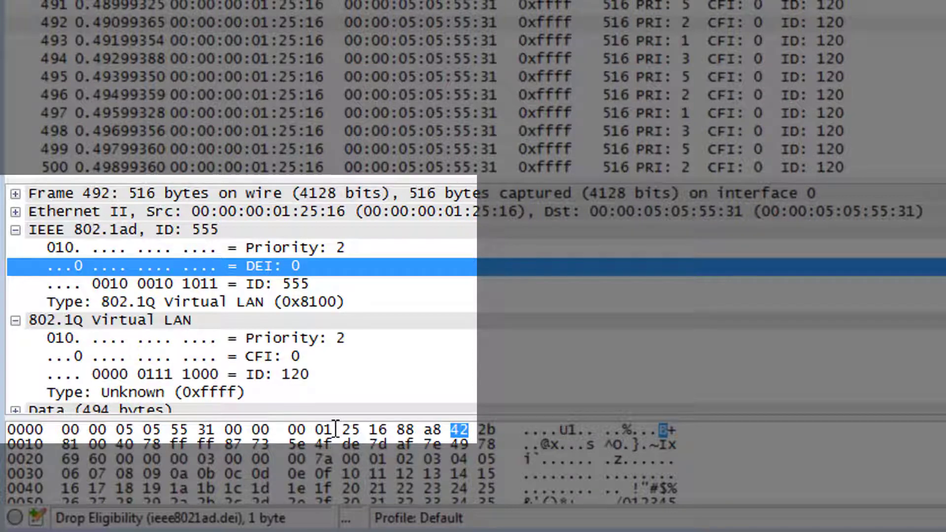
mouse_move(841, 255)
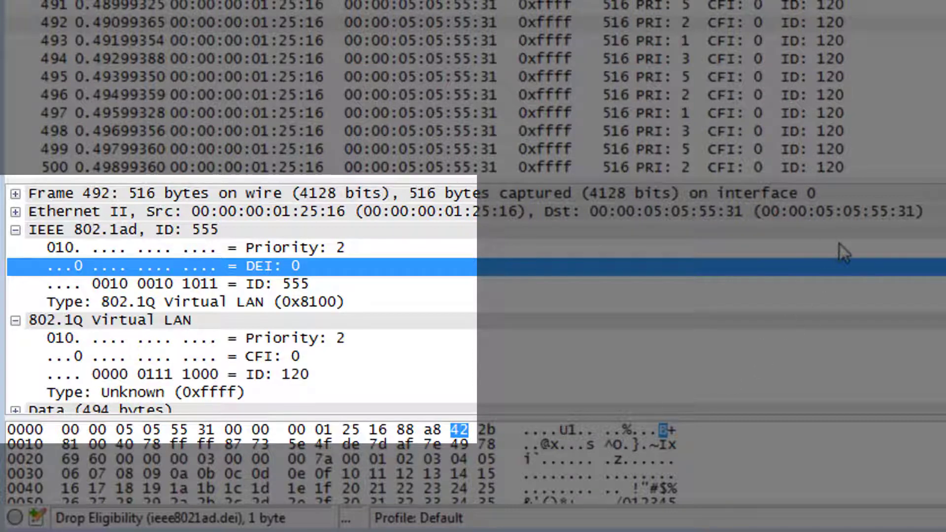